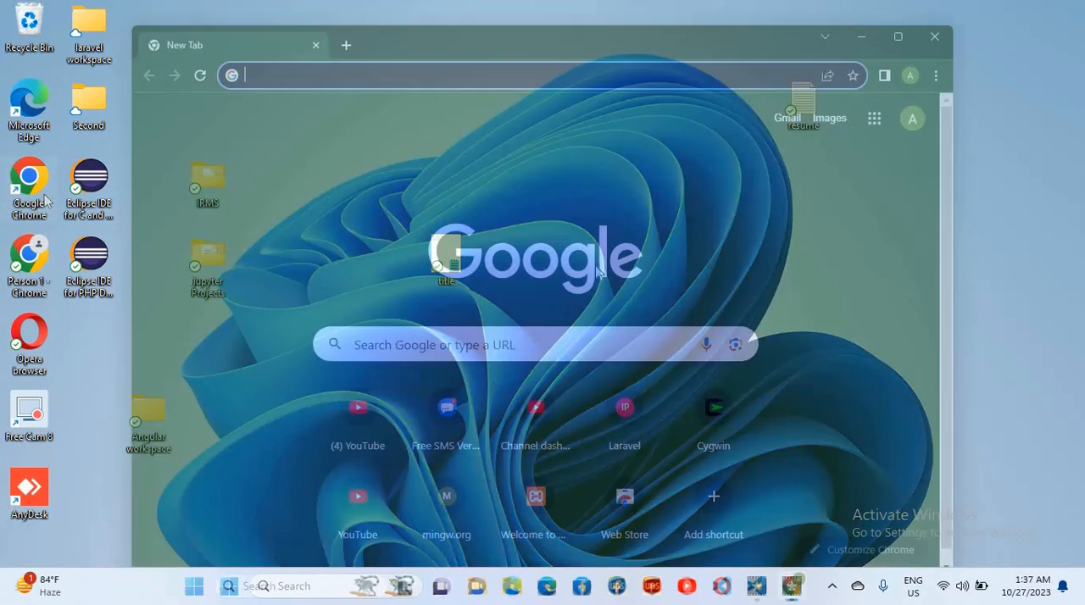
Search Google for composer and download Composer-Setup.exe from getcomposer.org
text(composer&rlz=1C1ONGR_enPK1075PK1075&oq=composer&gs_lcrp=EgZjaHJvbWUqCwg...)
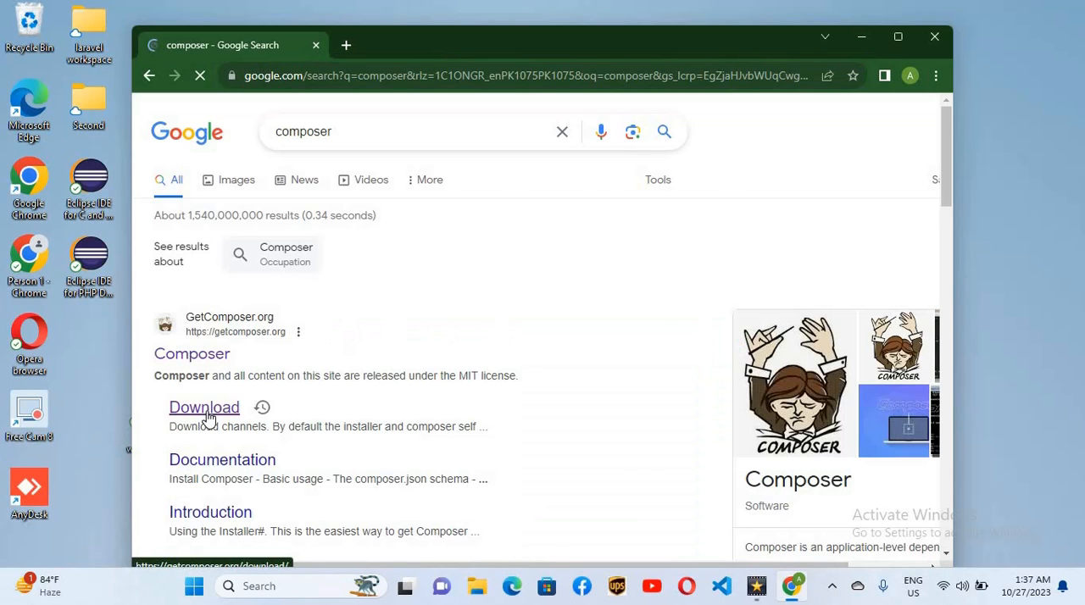
click(203, 407)
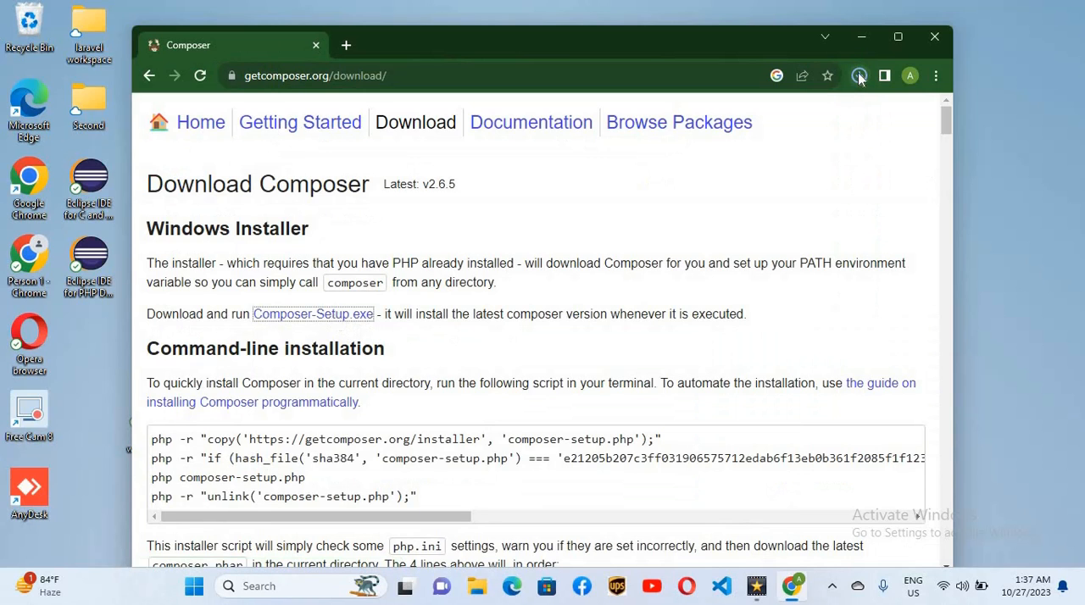
click(859, 75)
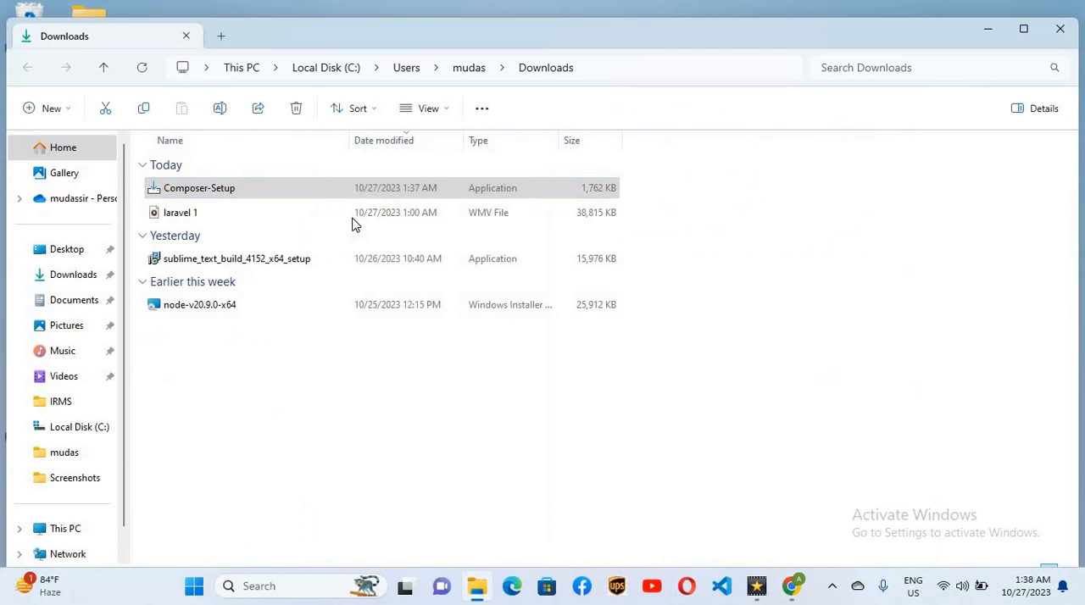
Launch Composer-Setup and browse C:\xampp to pick php.exe as the command-line PHP
double_click(199, 187)
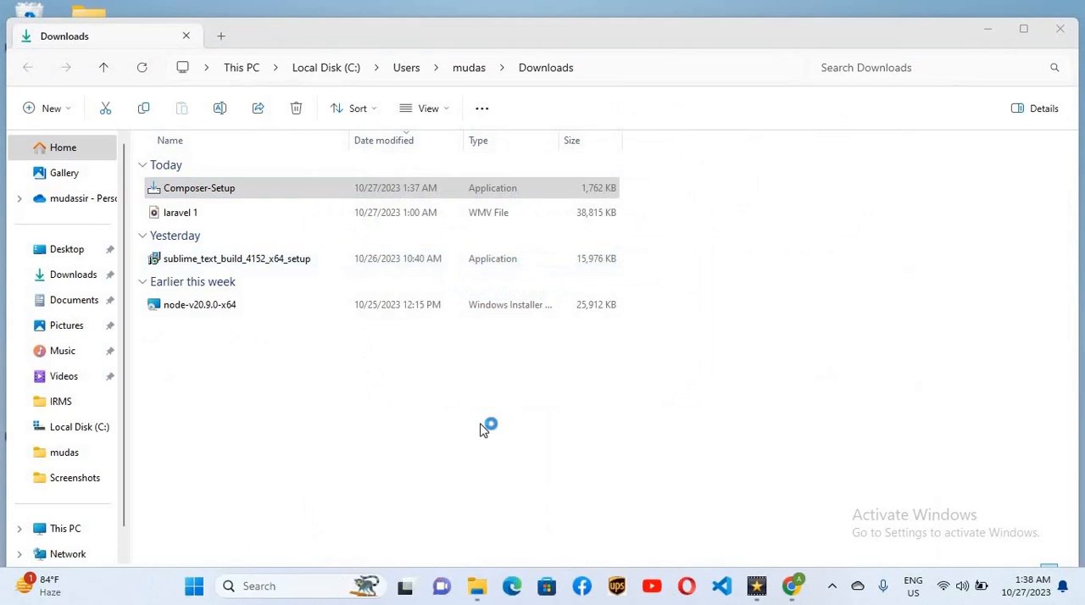
double_click(199, 188)
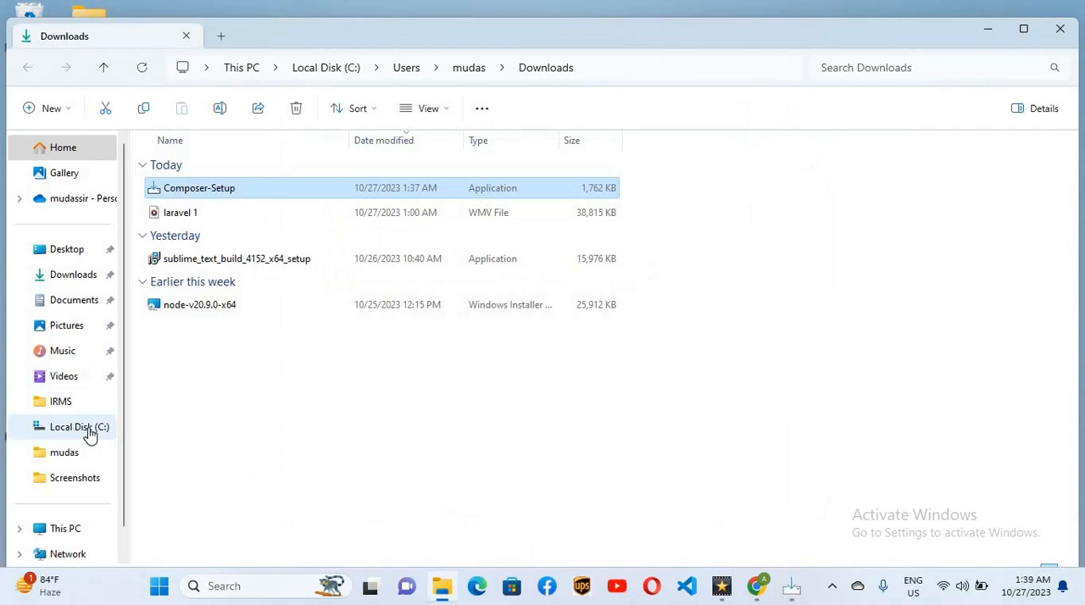
click(79, 426)
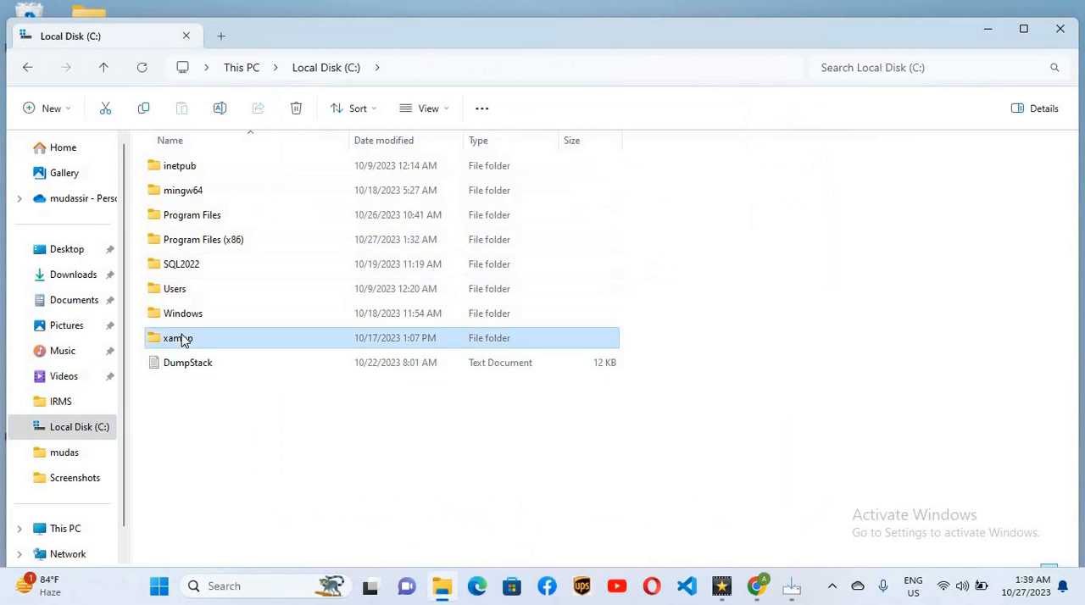
double_click(178, 337)
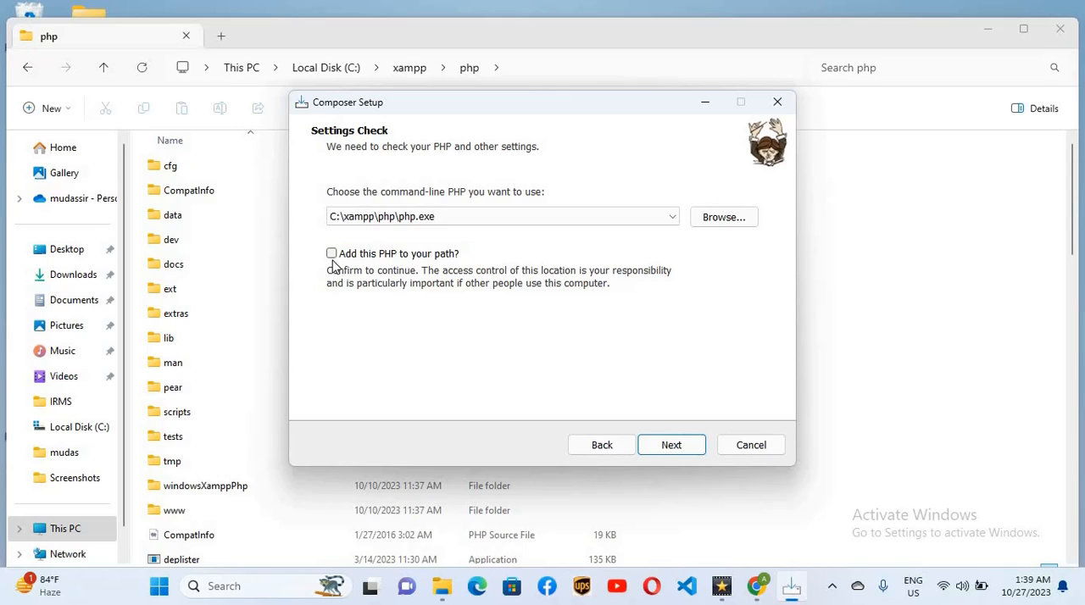
mouse_move(426, 266)
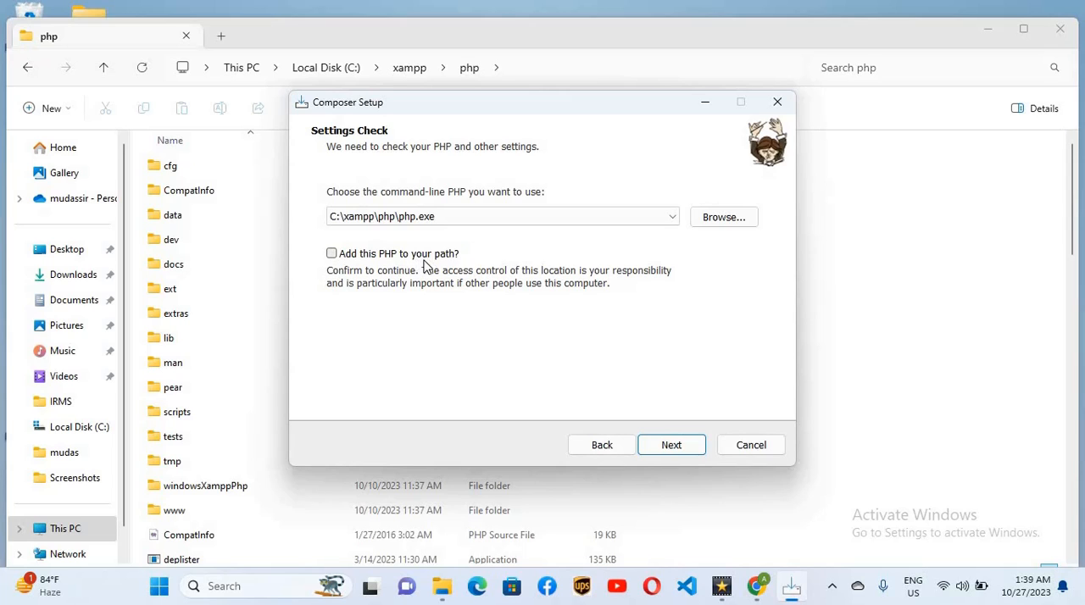
Add xampp PHP to the path, skip the proxy, and finish the Composer install
click(331, 252)
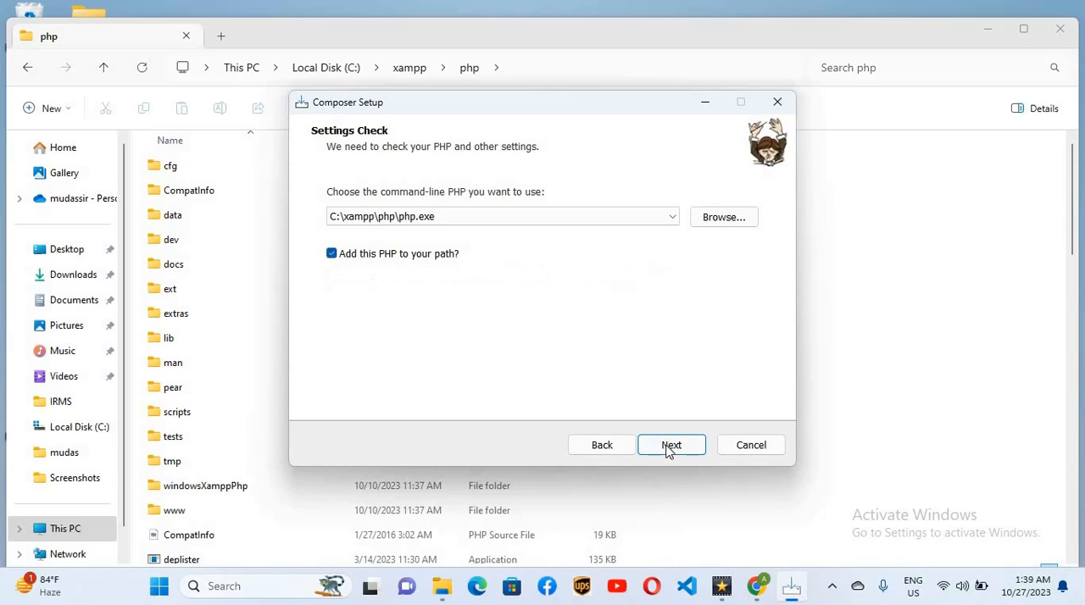
click(670, 445)
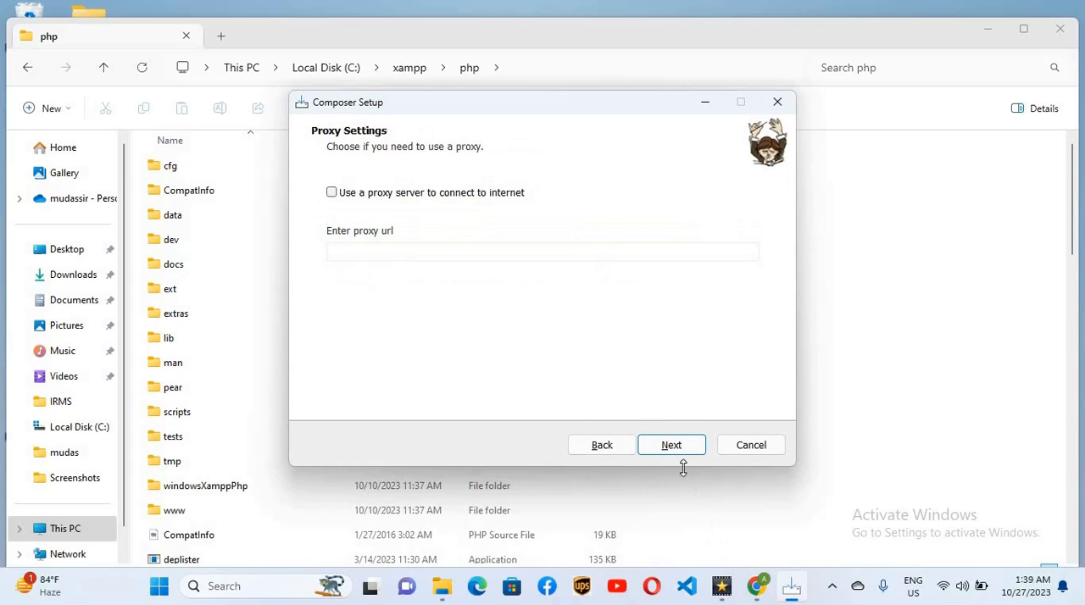
click(671, 445)
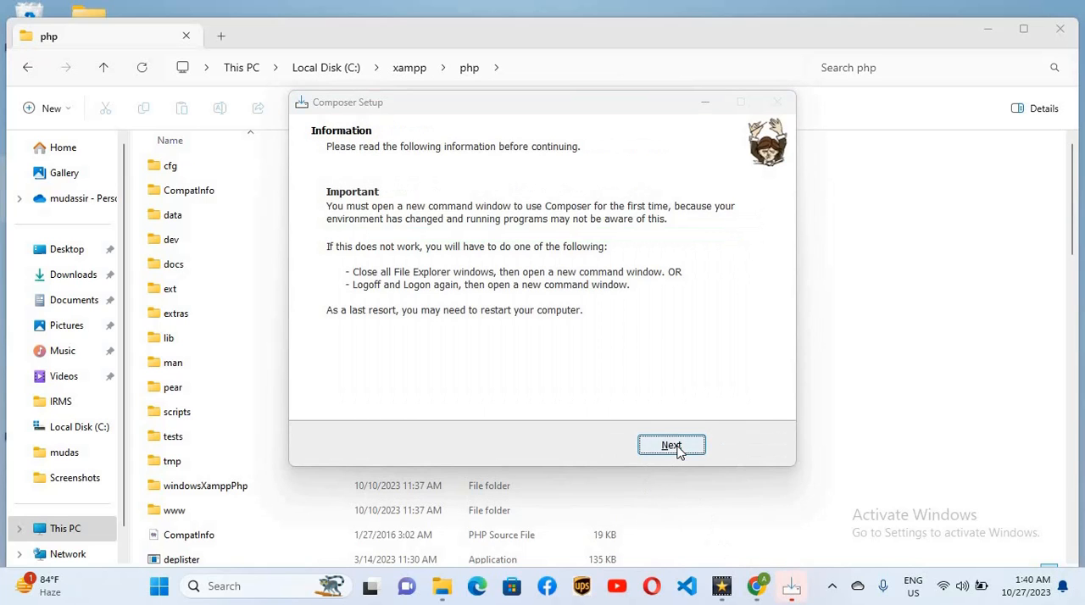
click(671, 445)
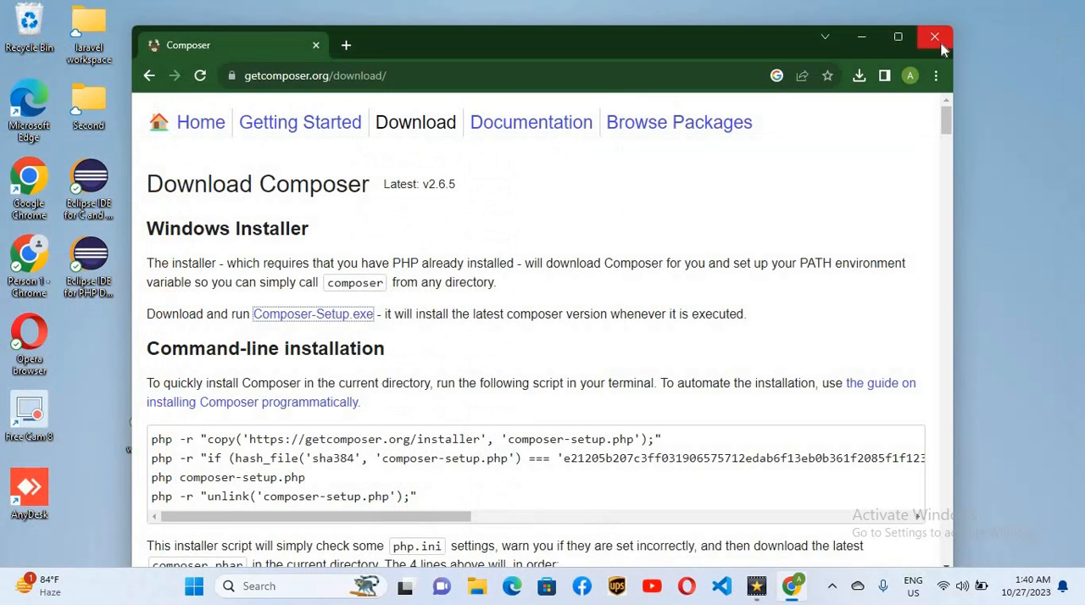
Close Chrome, then create a 'laravel workspace' folder on the desktop and open it
click(934, 36)
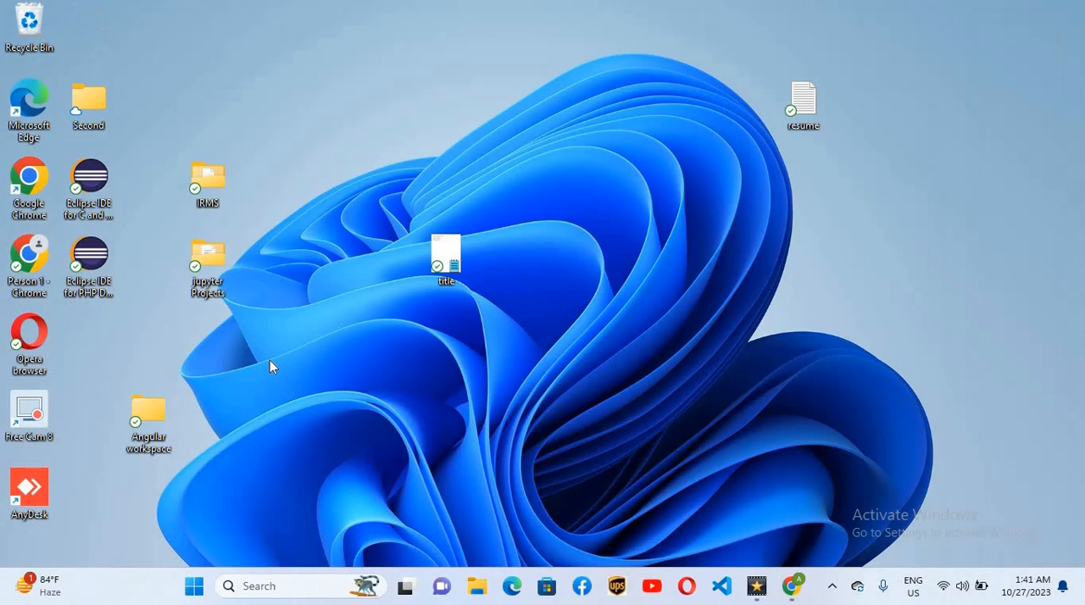
right_click(271, 366)
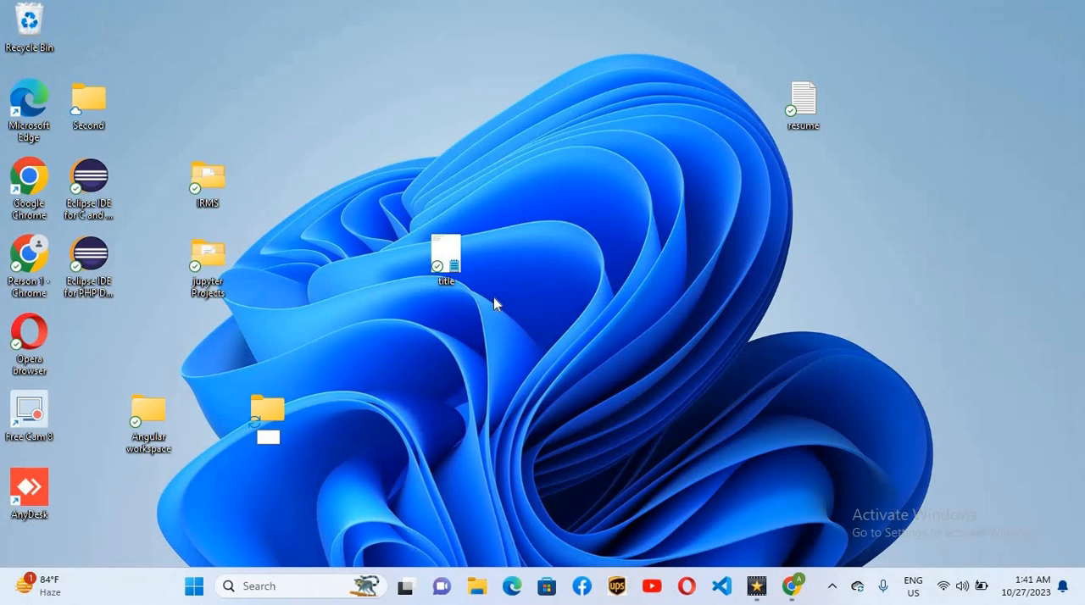
text(laravel works)
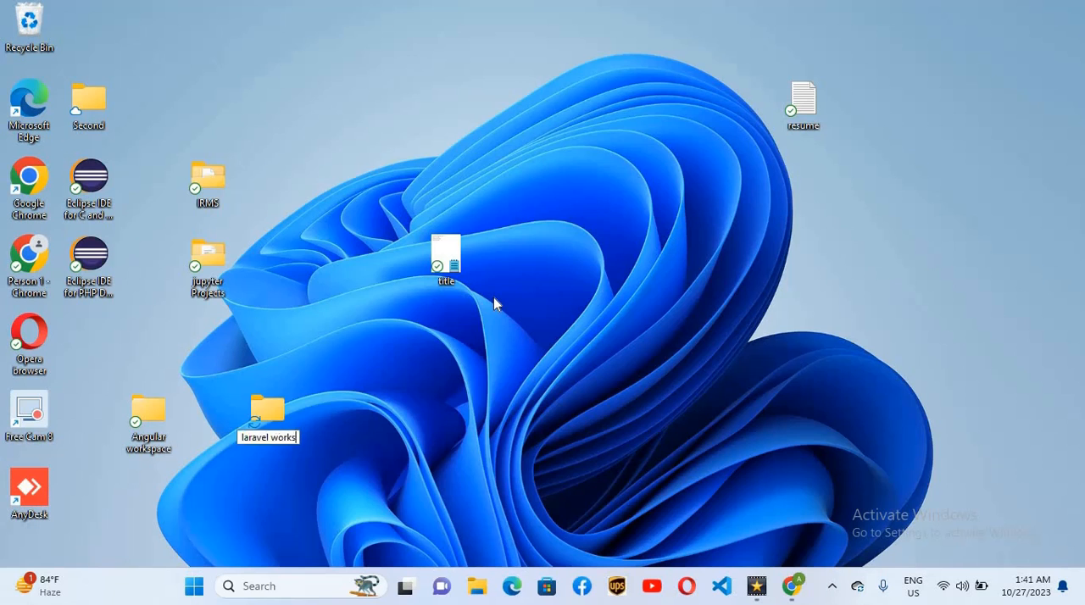
right_click(267, 415)
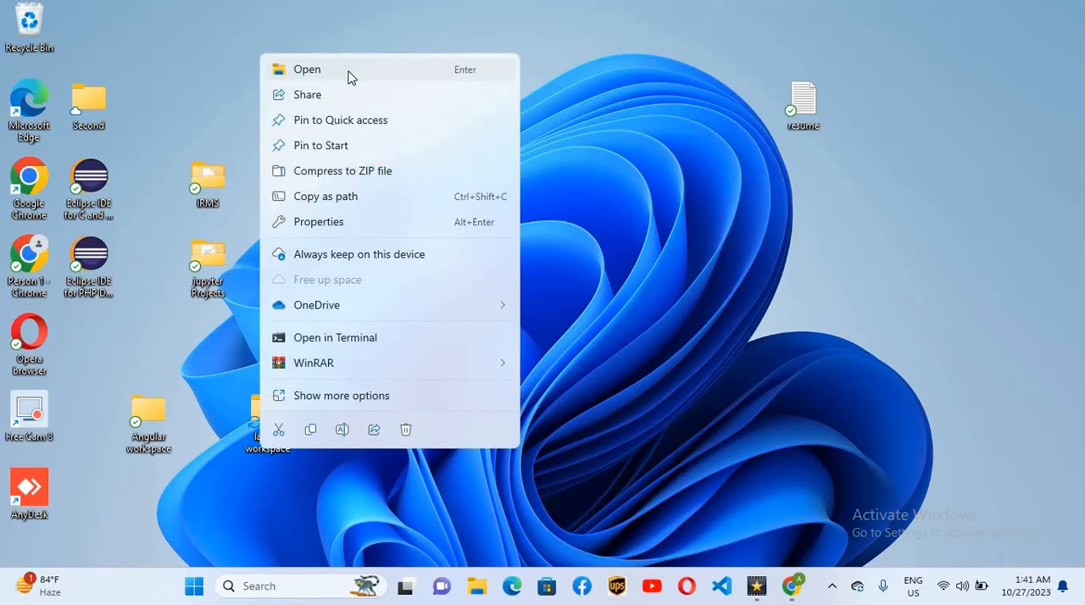
click(307, 69)
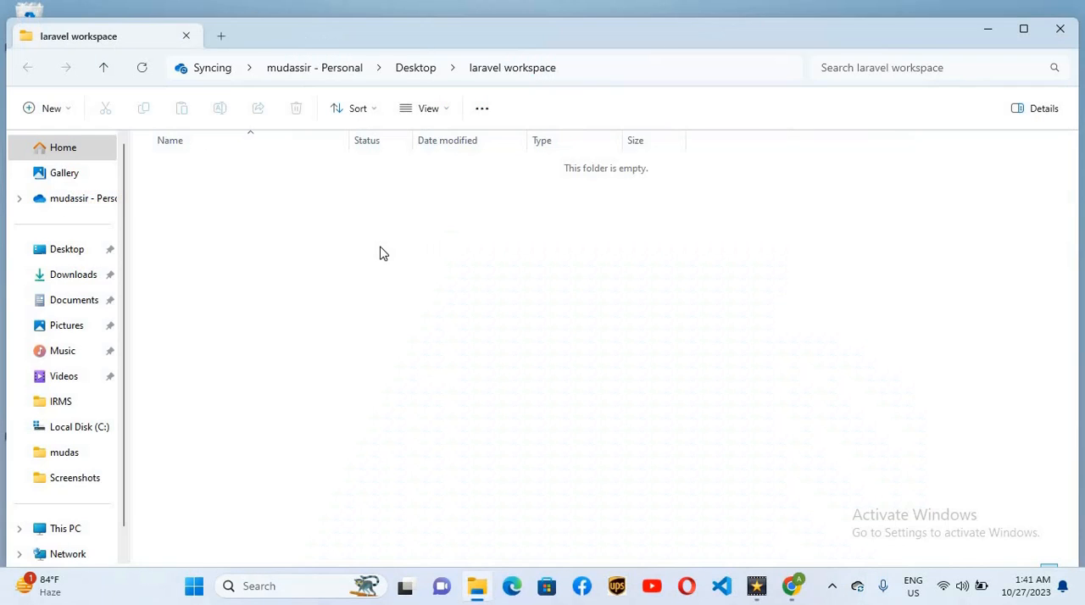
mouse_move(173, 261)
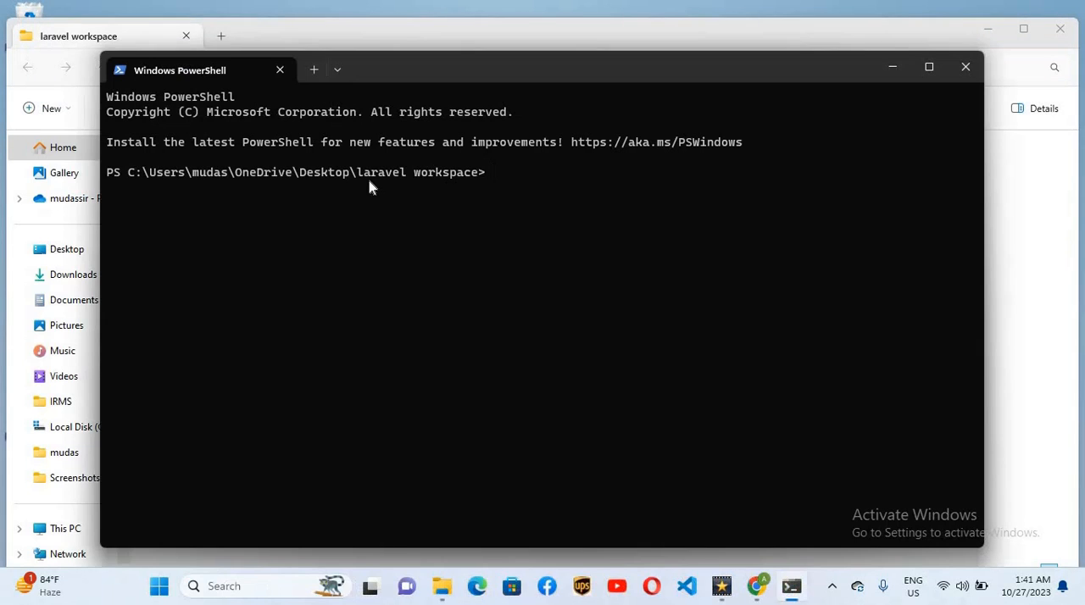
mouse_move(500, 185)
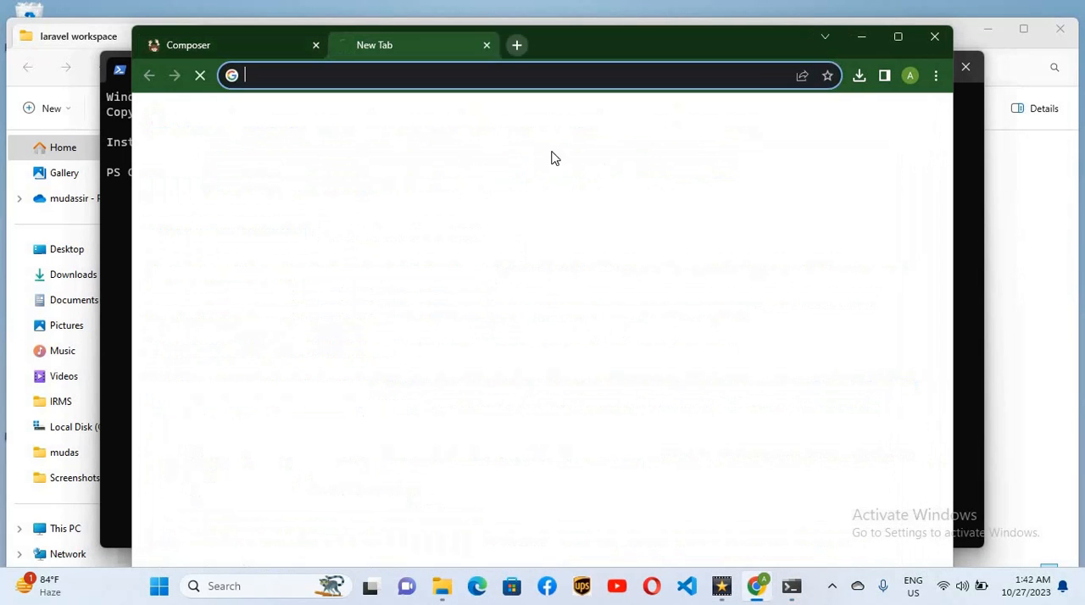
Find the laravel.com documentation and scroll to Your First Laravel Project
text(laravel&rlz=1C1ONGR_enPK1075PK1075&oq=laravel&gs_lcrp=EgZjaHJvbWUqCwgAE...)
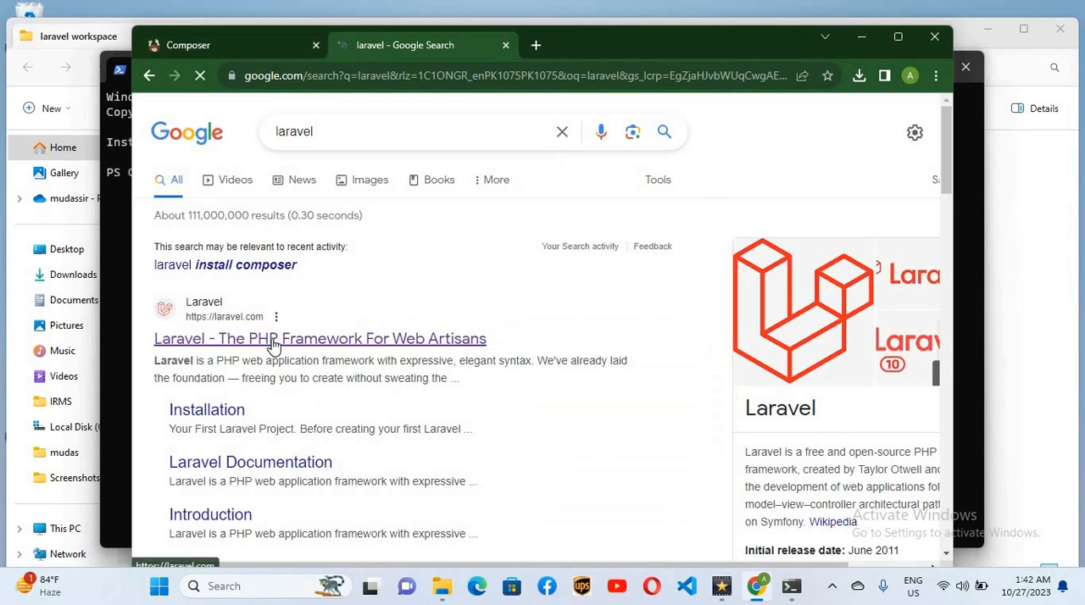
click(320, 338)
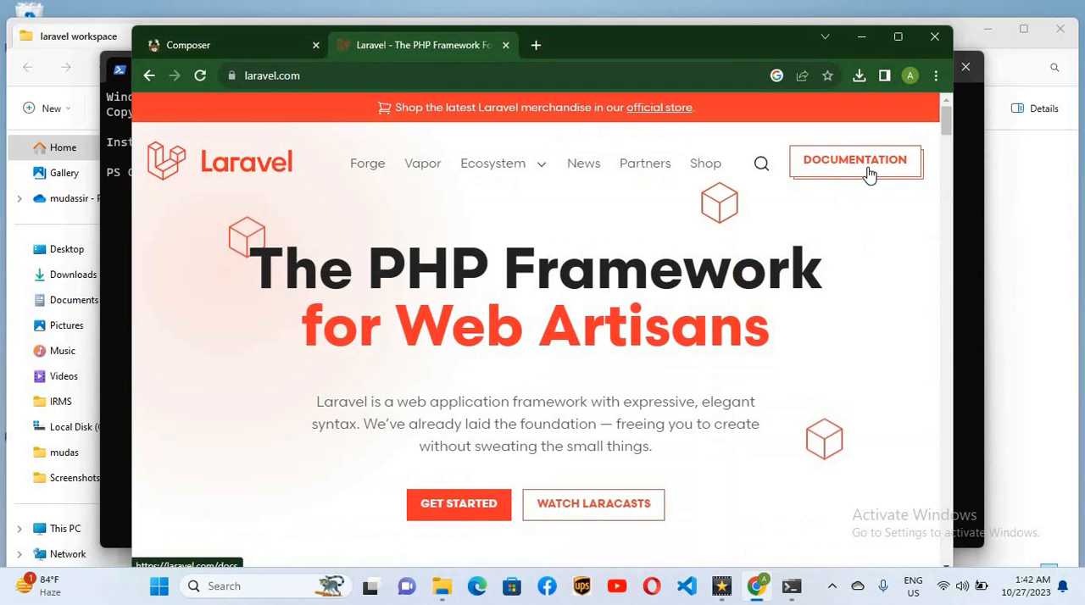
click(854, 160)
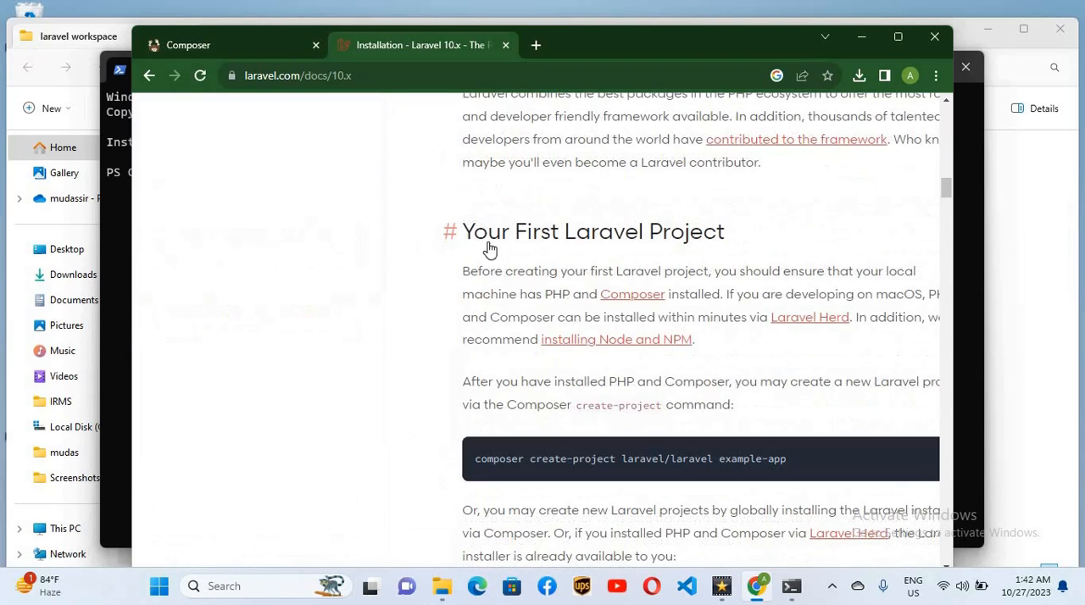
mouse_move(693, 253)
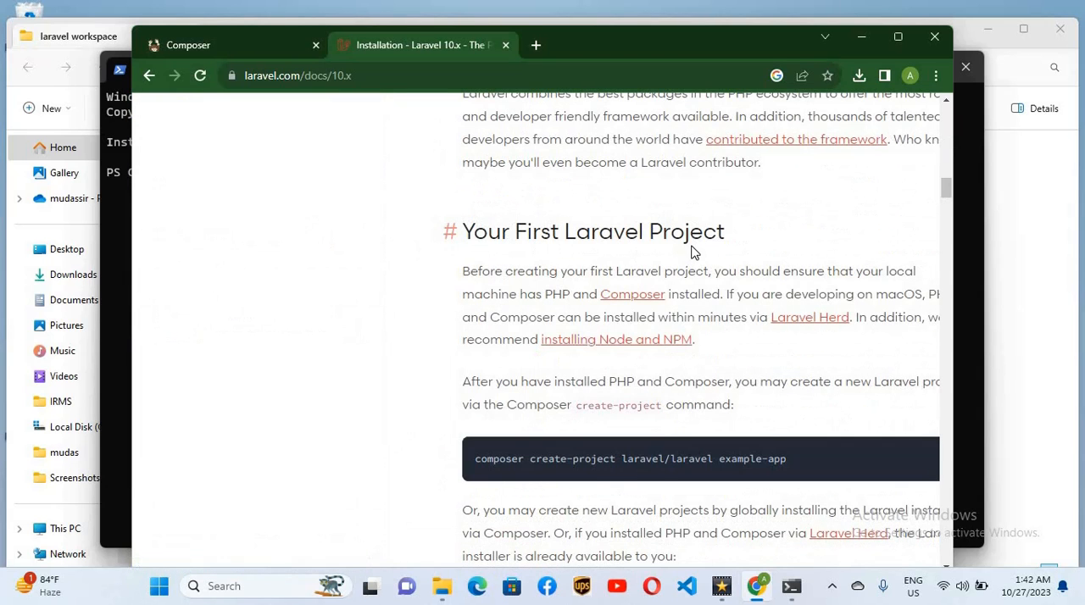
scroll(down, 3)
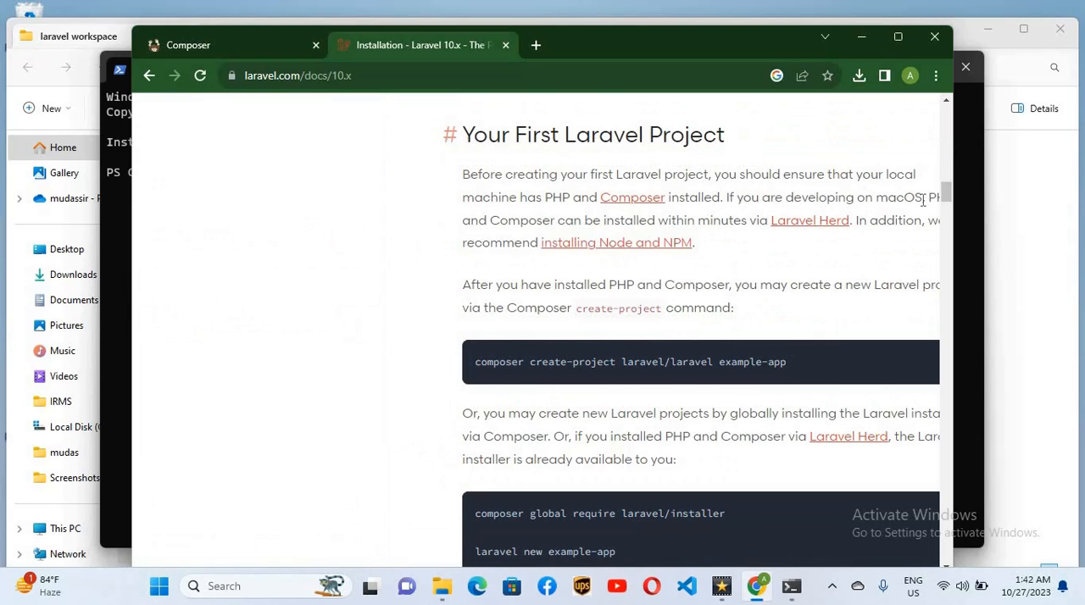
scroll(down, 3)
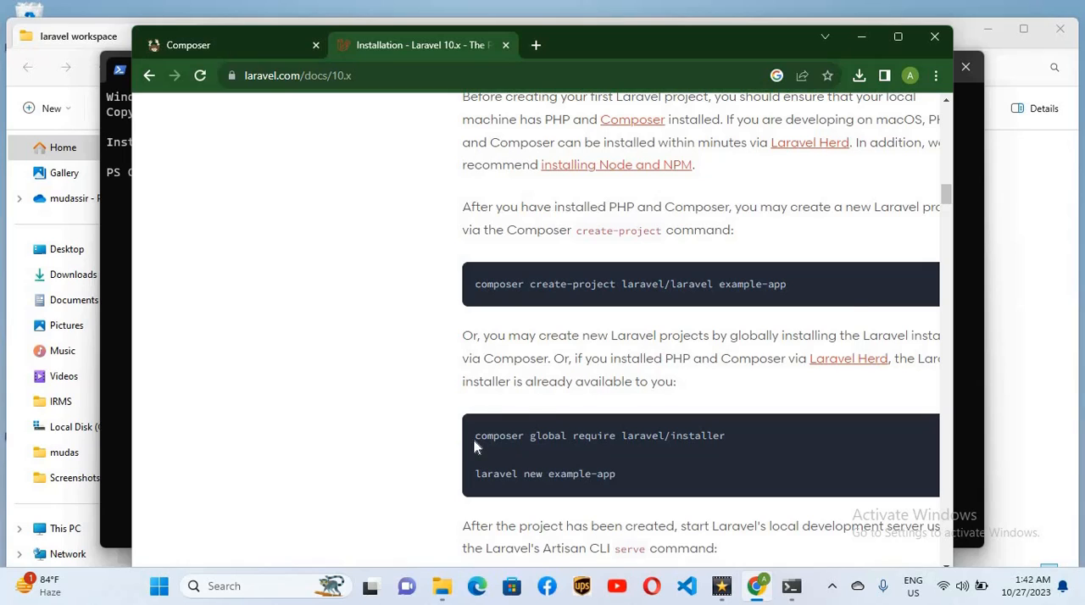
mouse_move(789, 293)
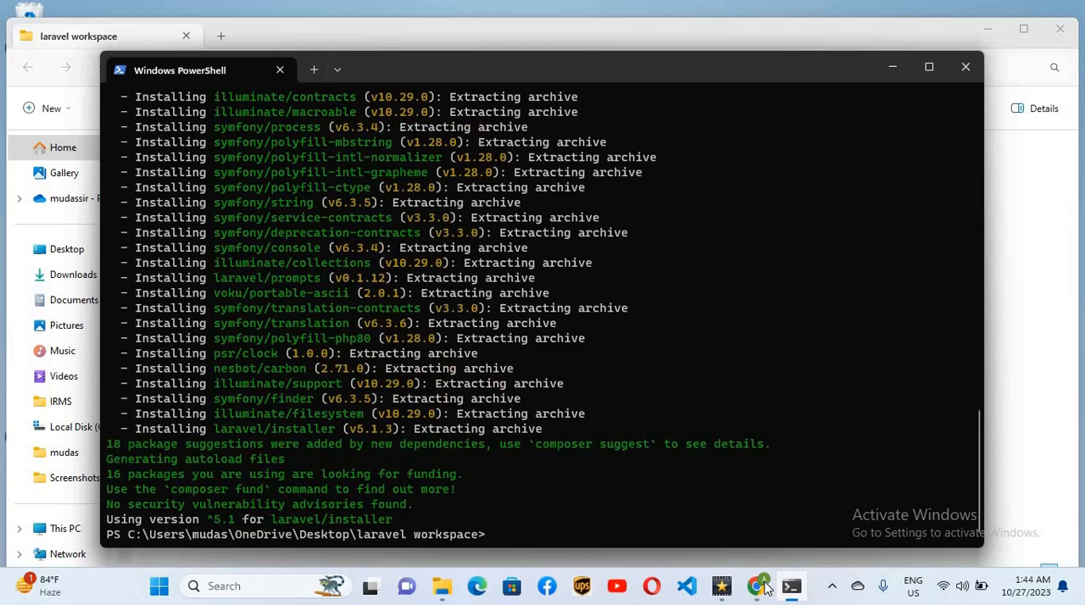
Return to the Laravel installation docs in Chrome after the global laravel/installer install
click(757, 586)
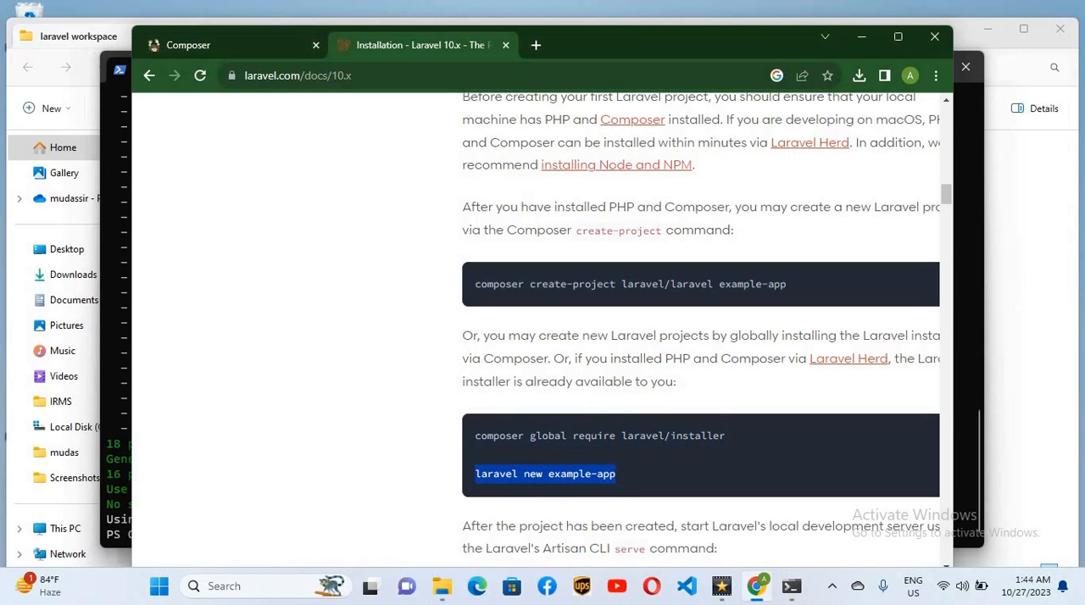
mouse_move(791, 586)
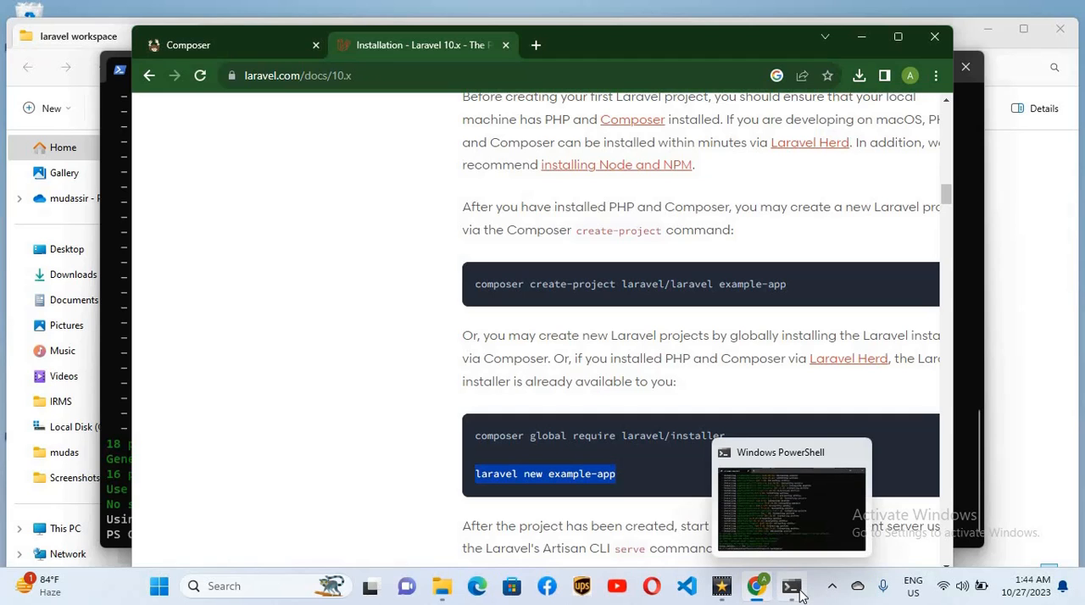
Create the test-app project answering none, 0 and mysql, then cd into test-app
click(791, 500)
text(laravel new test-app)
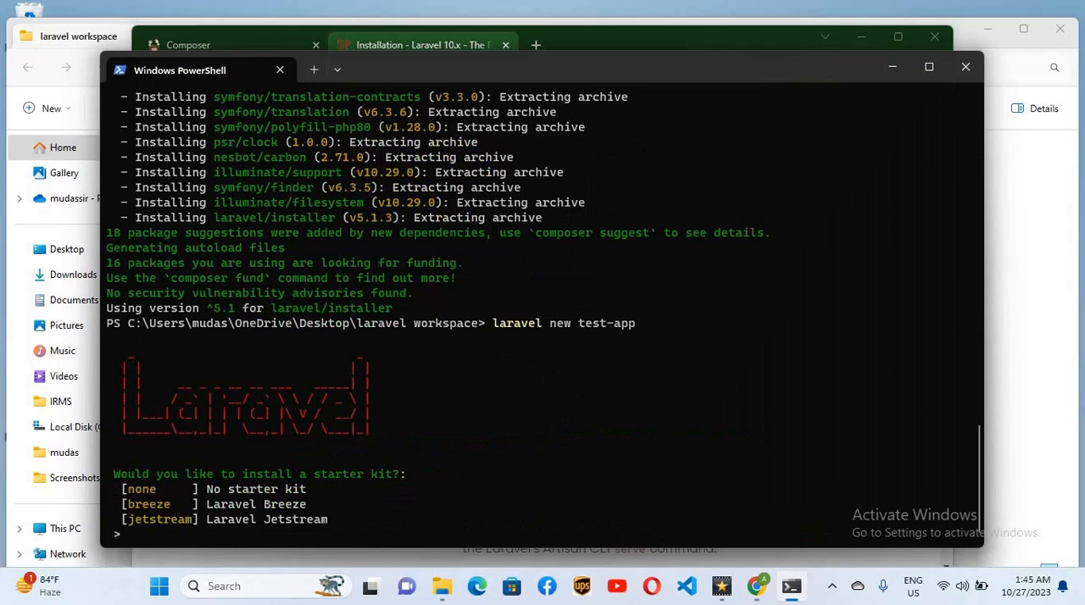
mouse_move(367, 488)
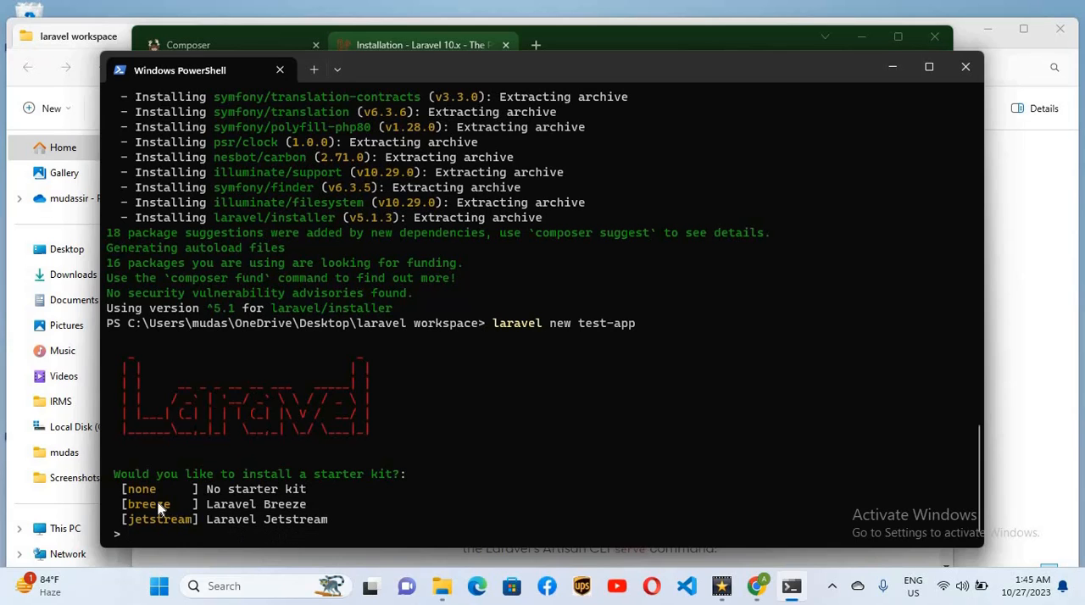
text(none)
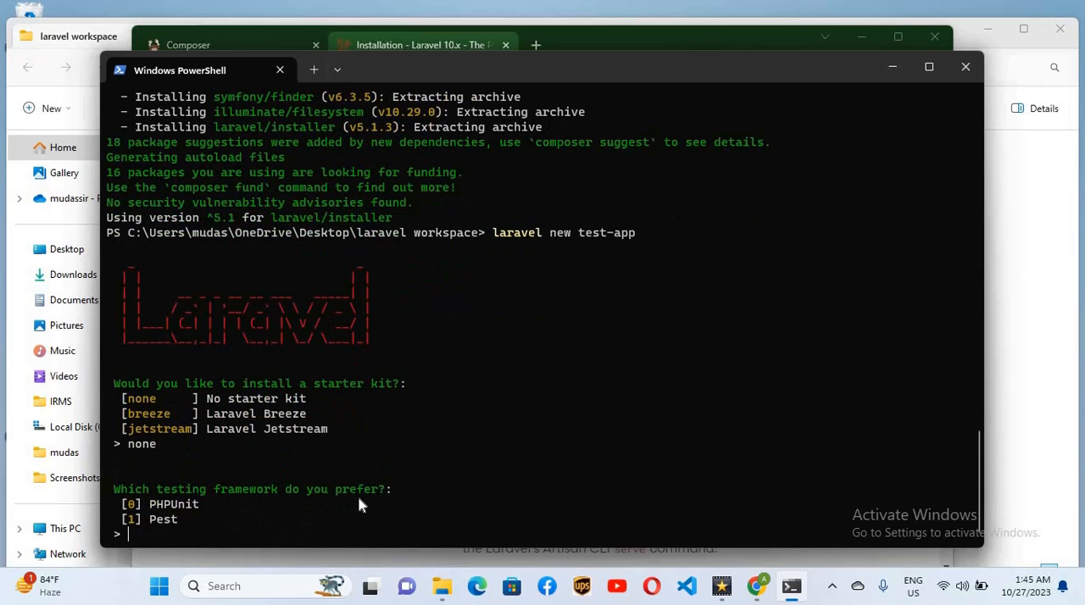
mouse_move(297, 527)
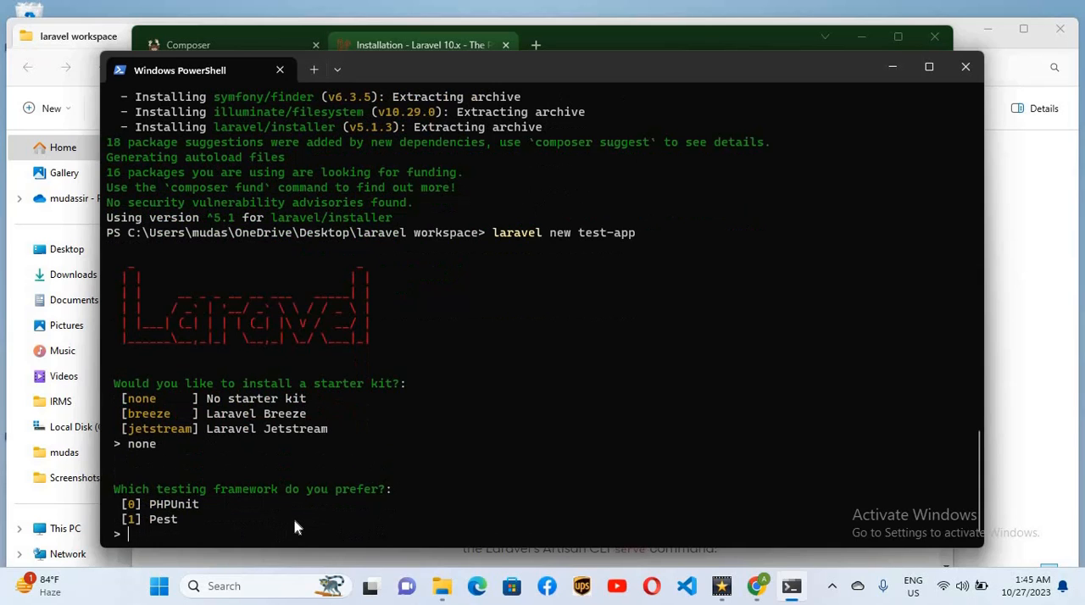
text(0)
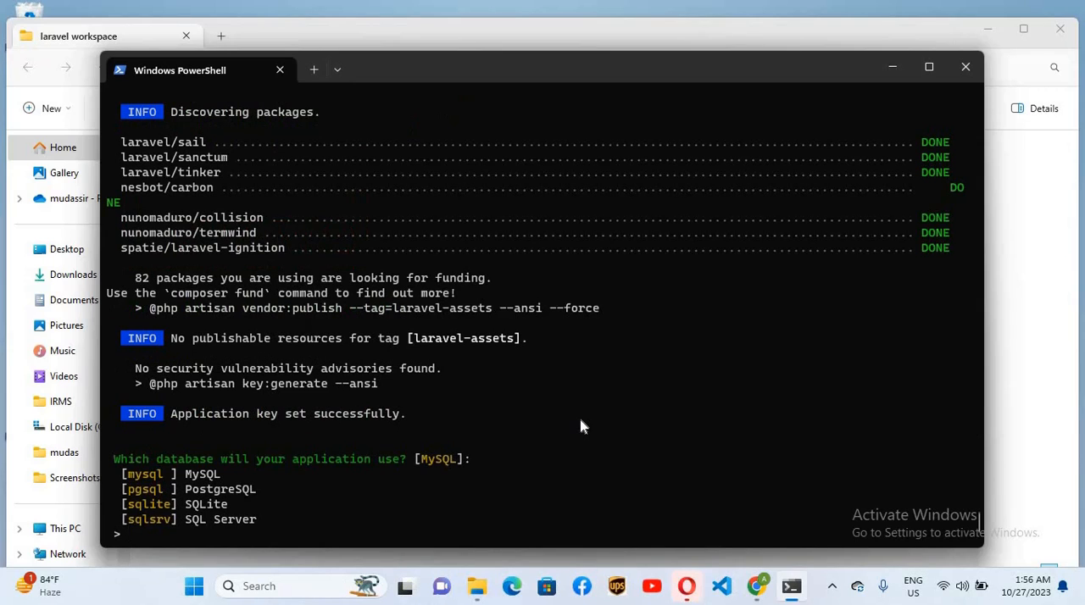
text(m)
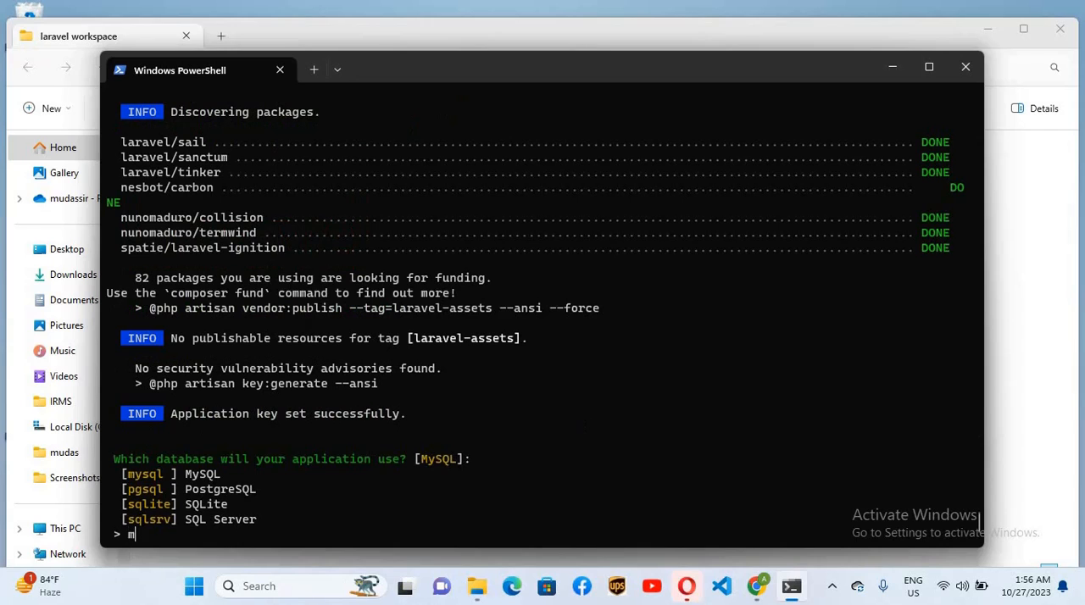
text(ysql)
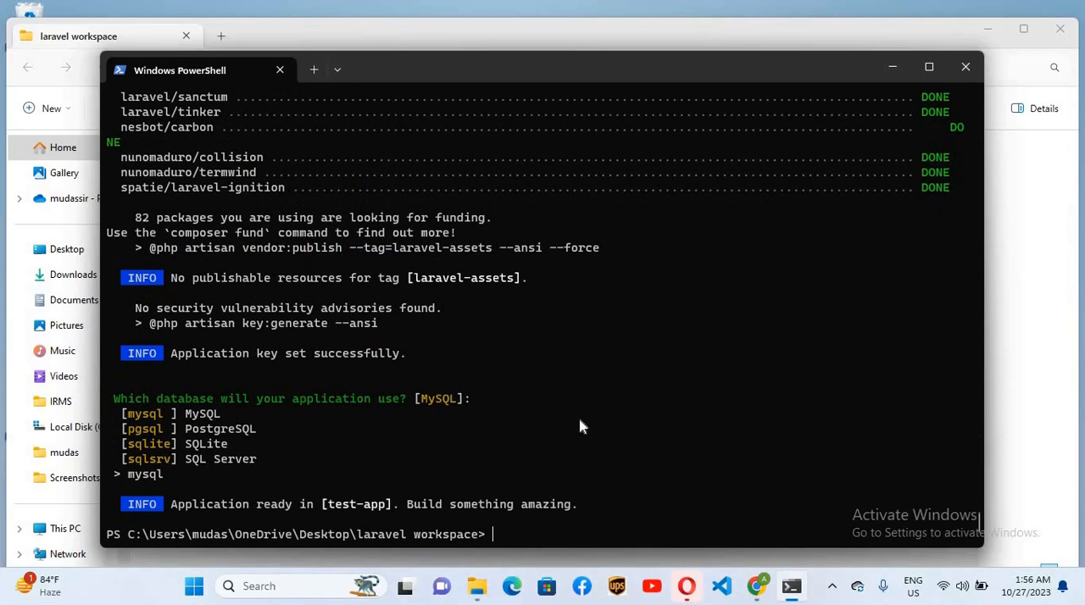
mouse_move(575, 408)
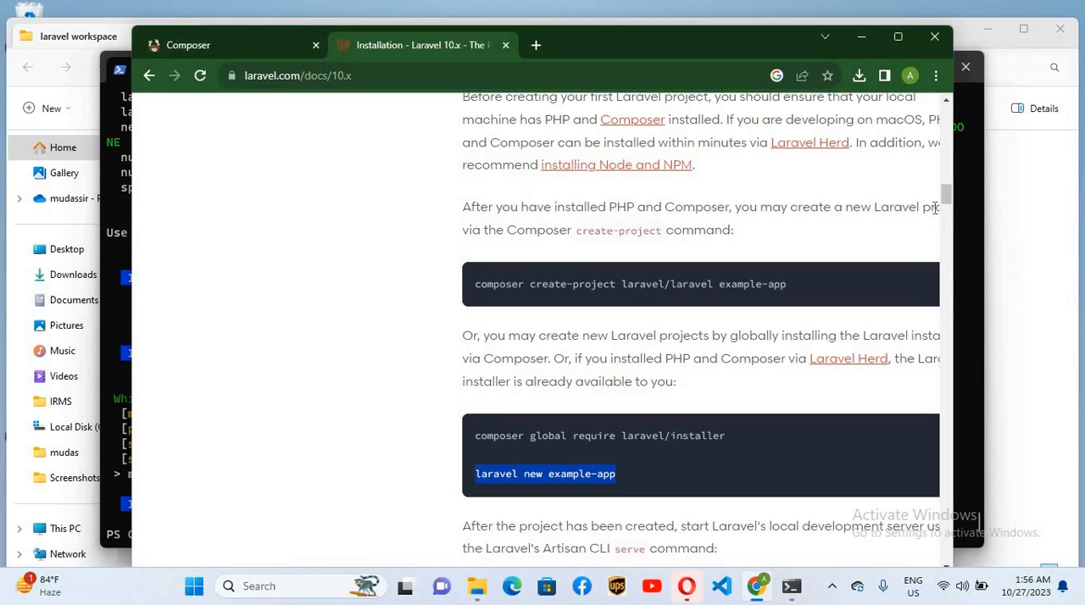
scroll(down, 3)
text(cd t)
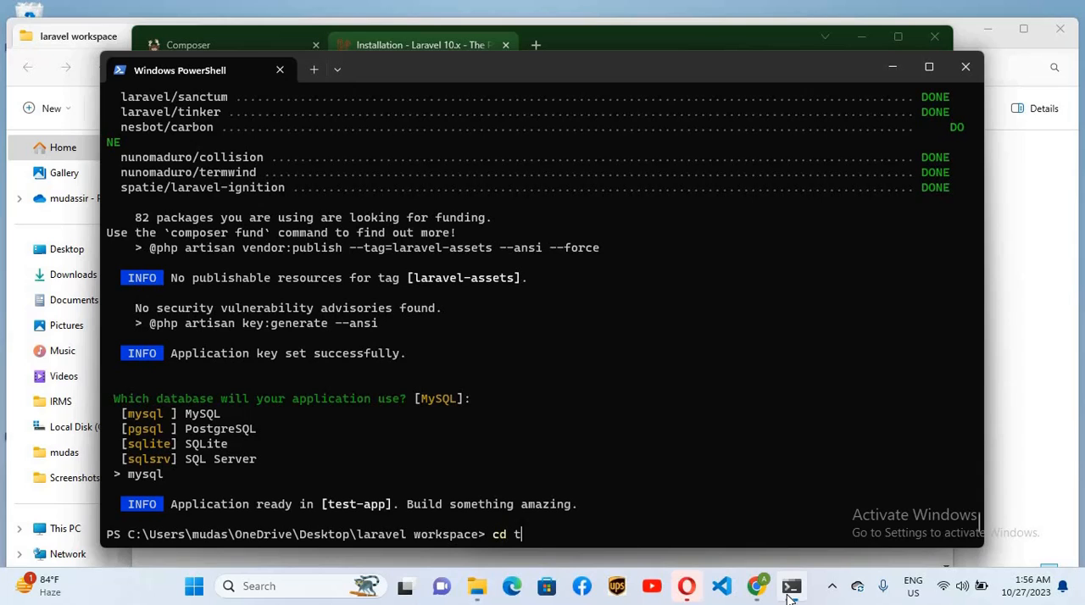
text(est-app)
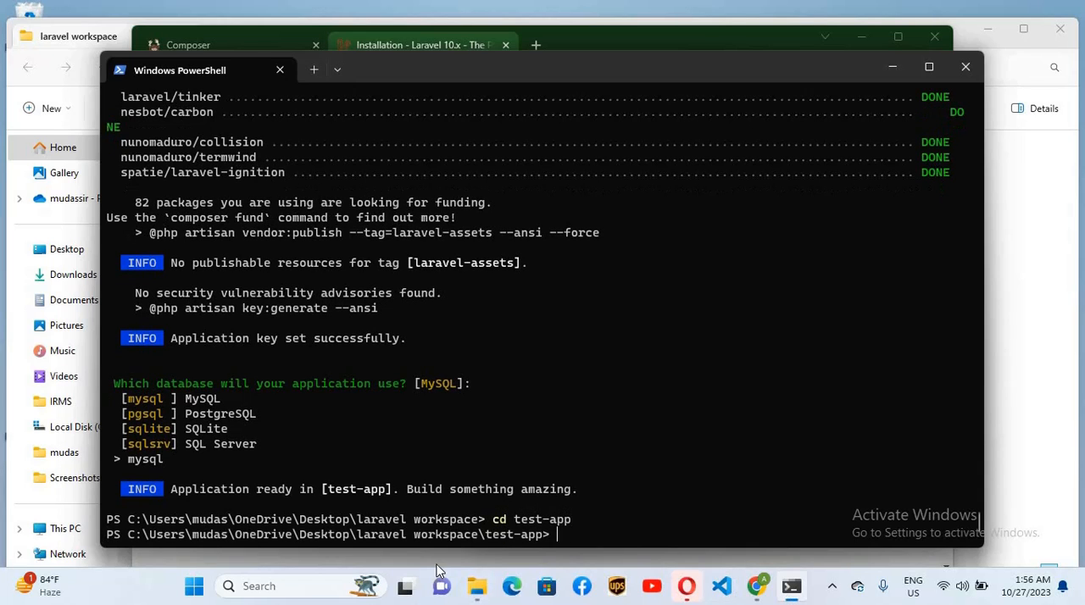
mouse_move(596, 544)
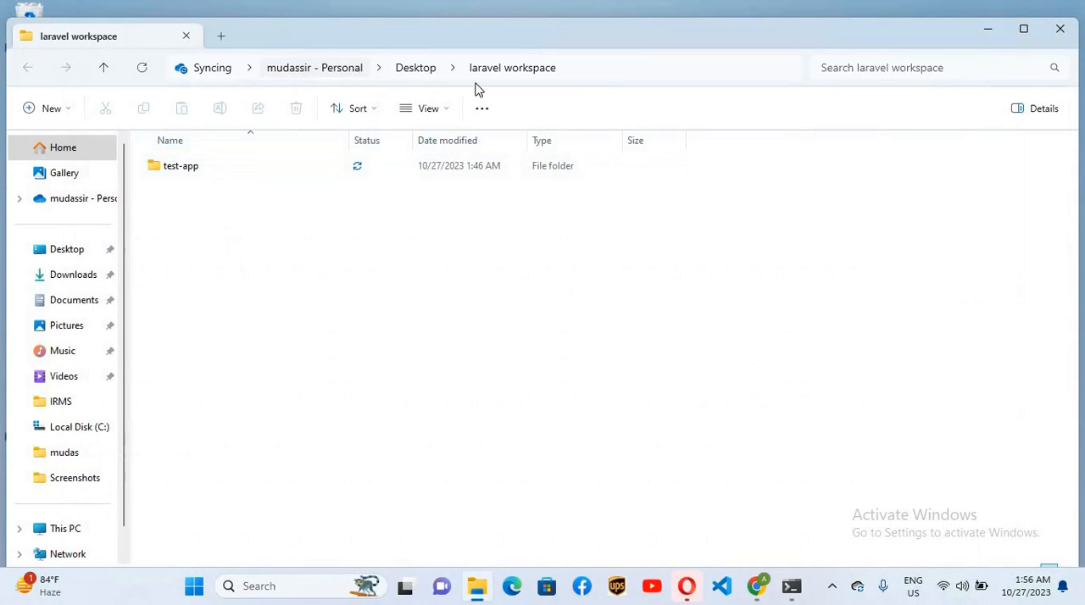
Open the test-app folder to view app, config, routes and .env
click(180, 165)
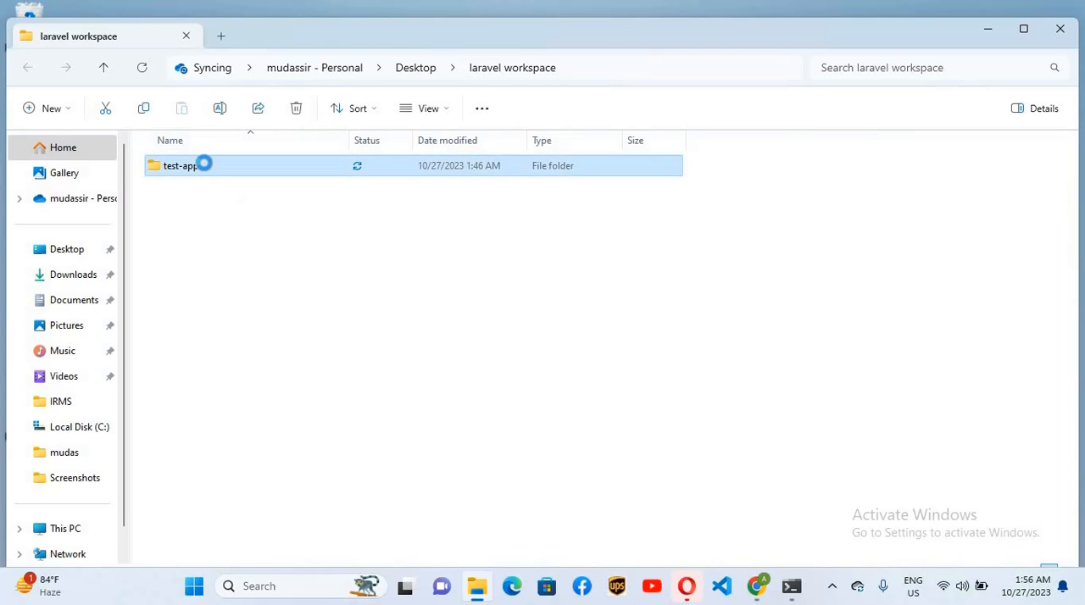
double_click(179, 165)
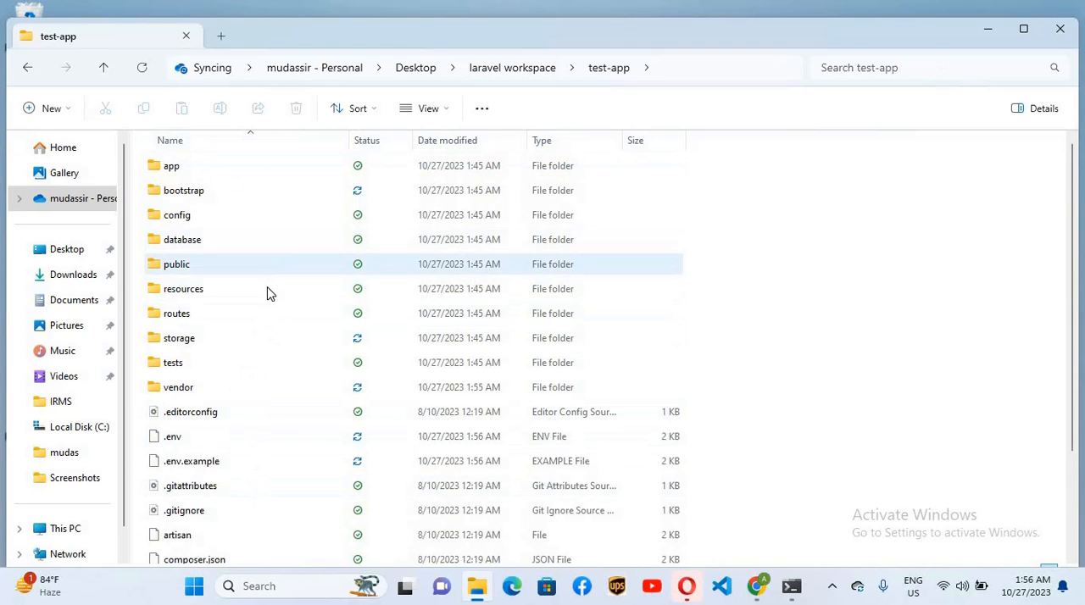
mouse_move(790, 586)
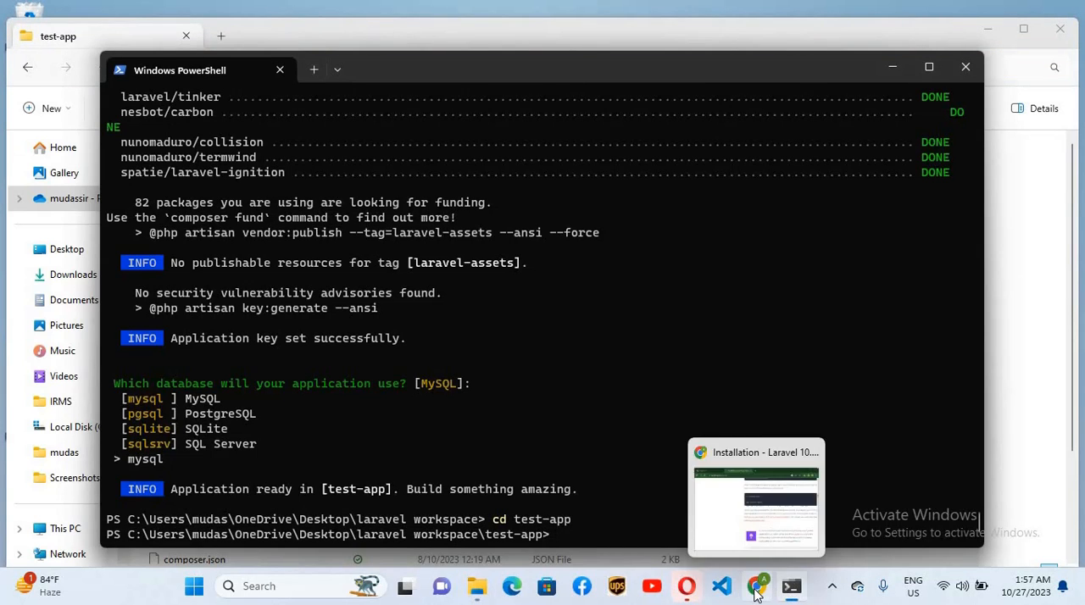
click(754, 496)
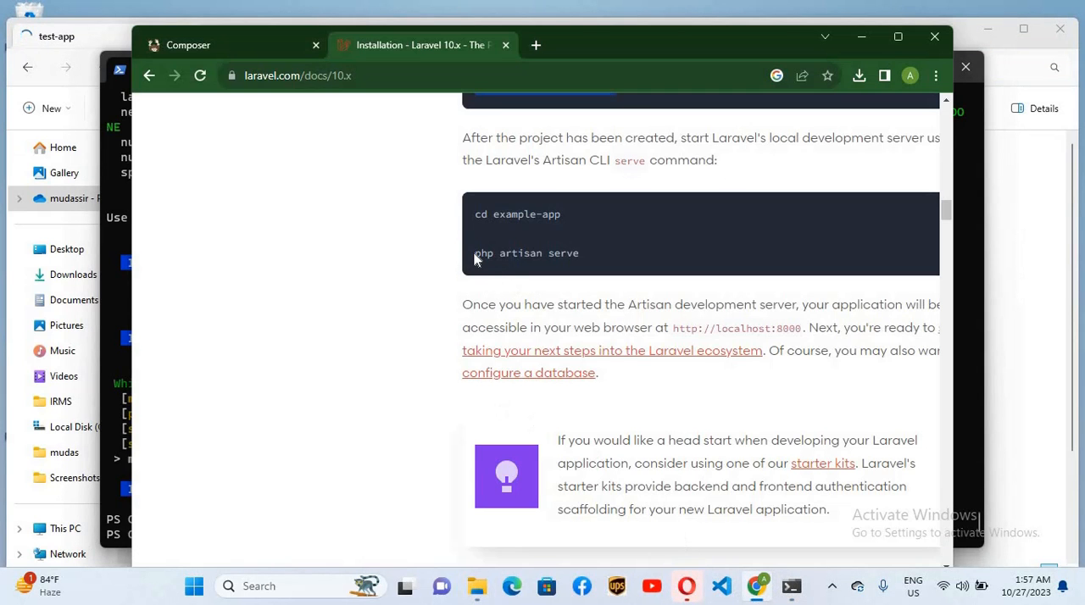
drag(475, 253, 580, 252)
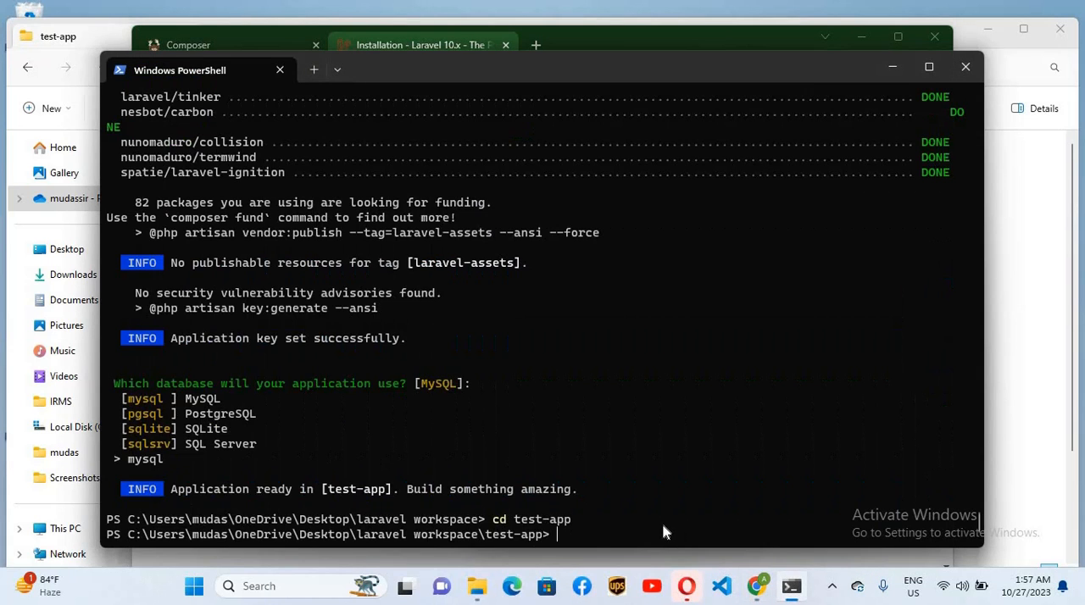
text(php artisan serve)
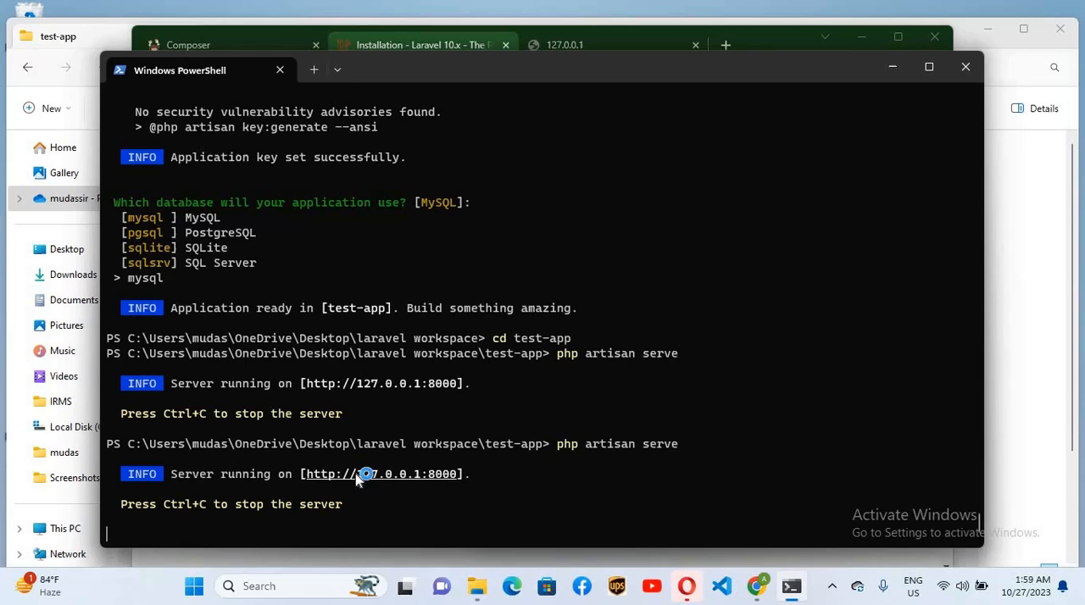
click(382, 474)
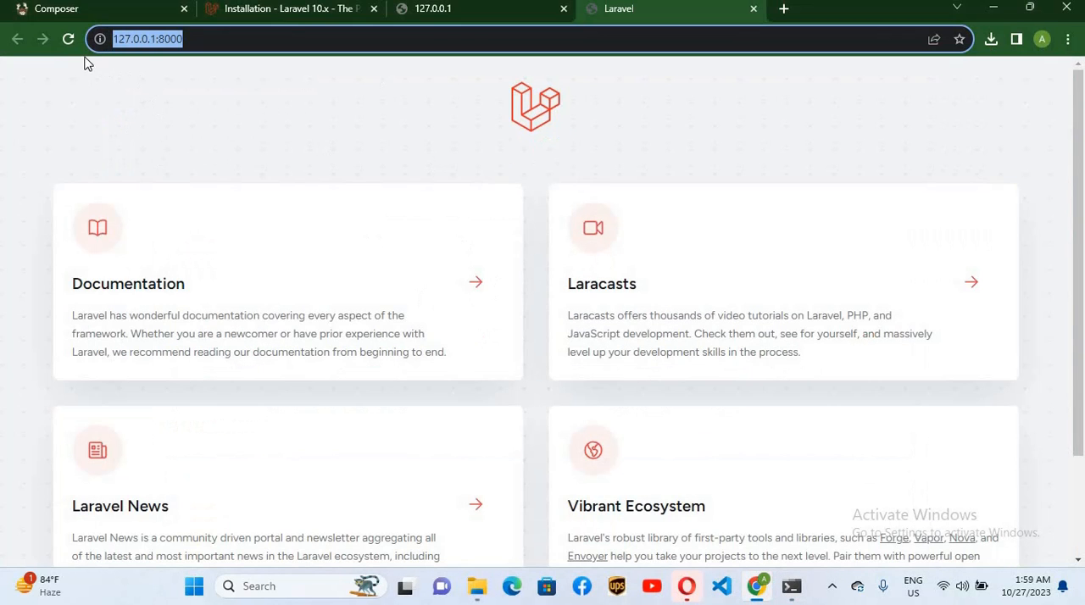
mouse_move(369, 118)
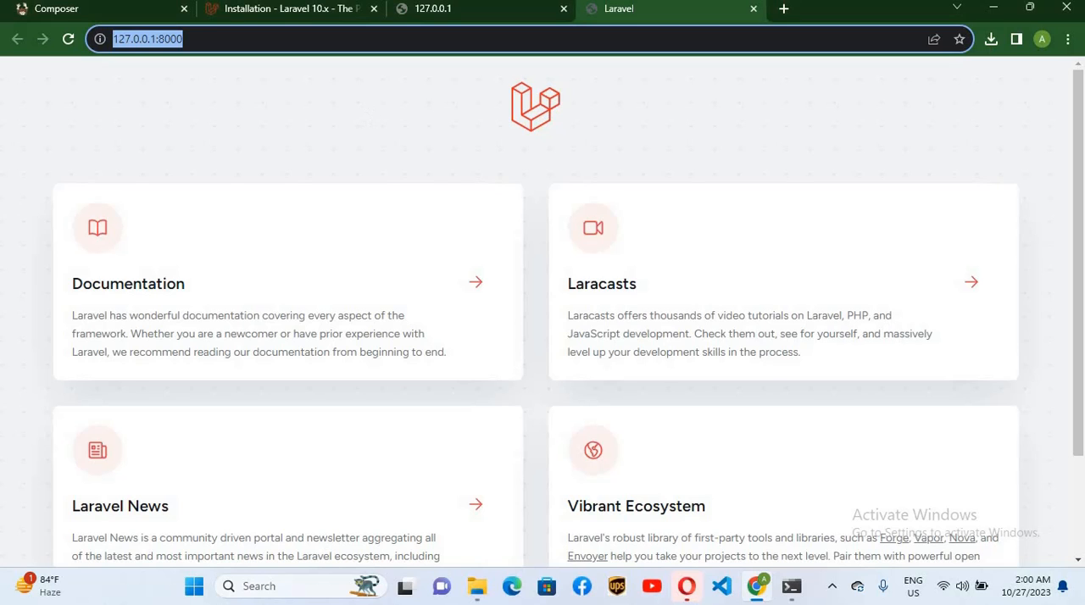
mouse_move(369, 118)
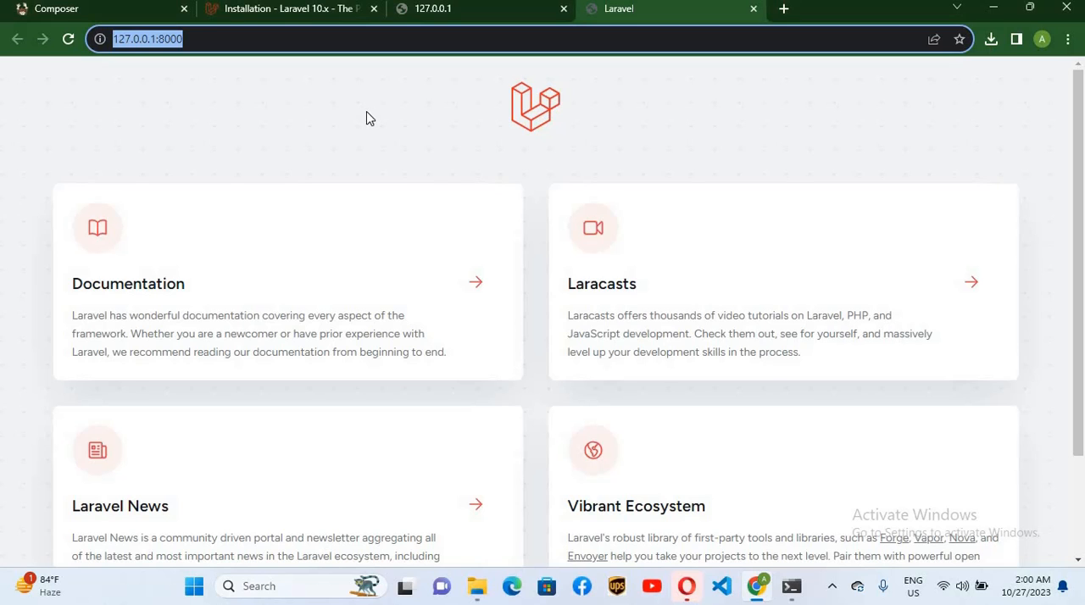